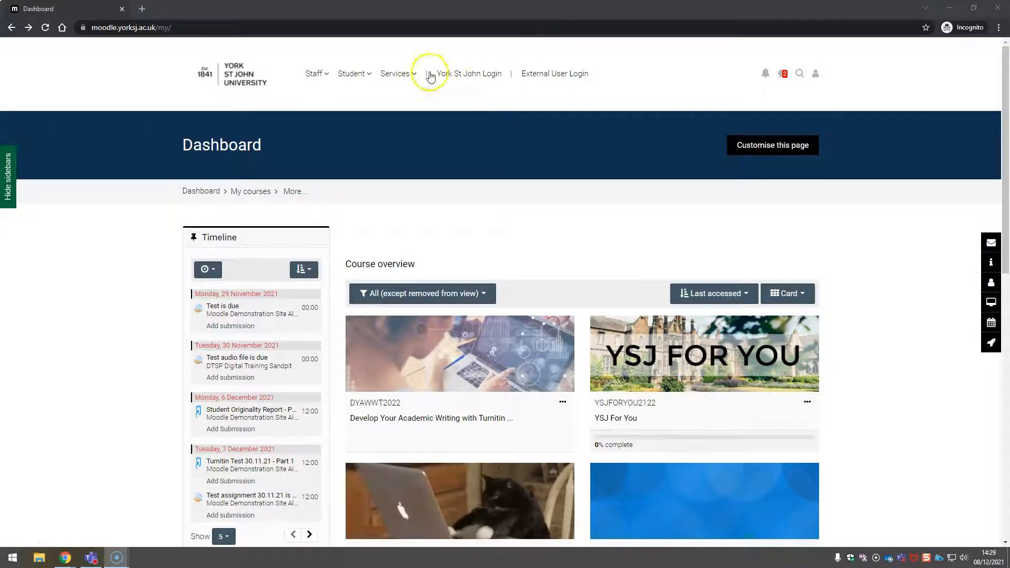
# Launch the Mahara e-Portfolio from the Moodle Services menu
pyautogui.click(395, 73)
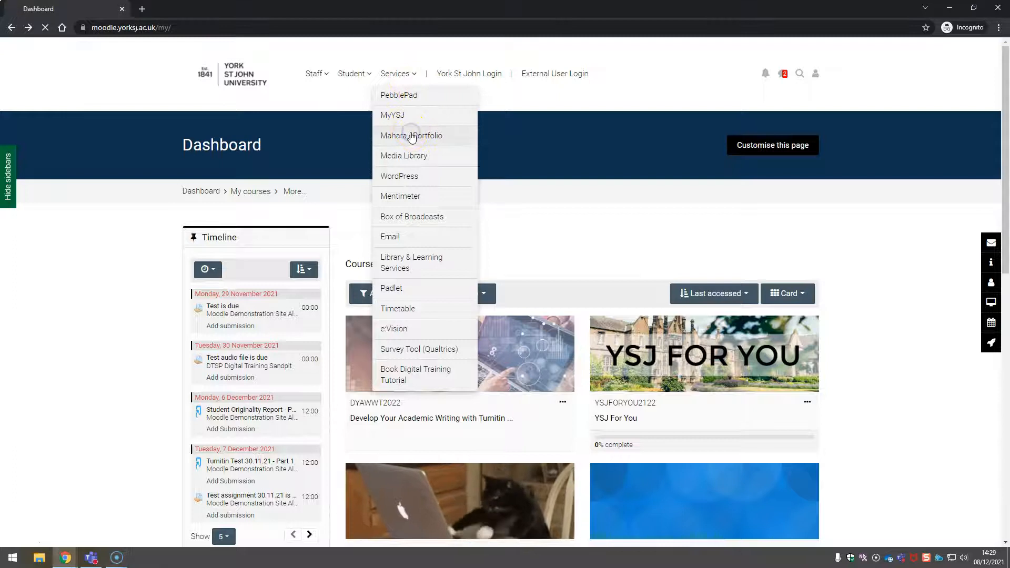
pyautogui.click(411, 135)
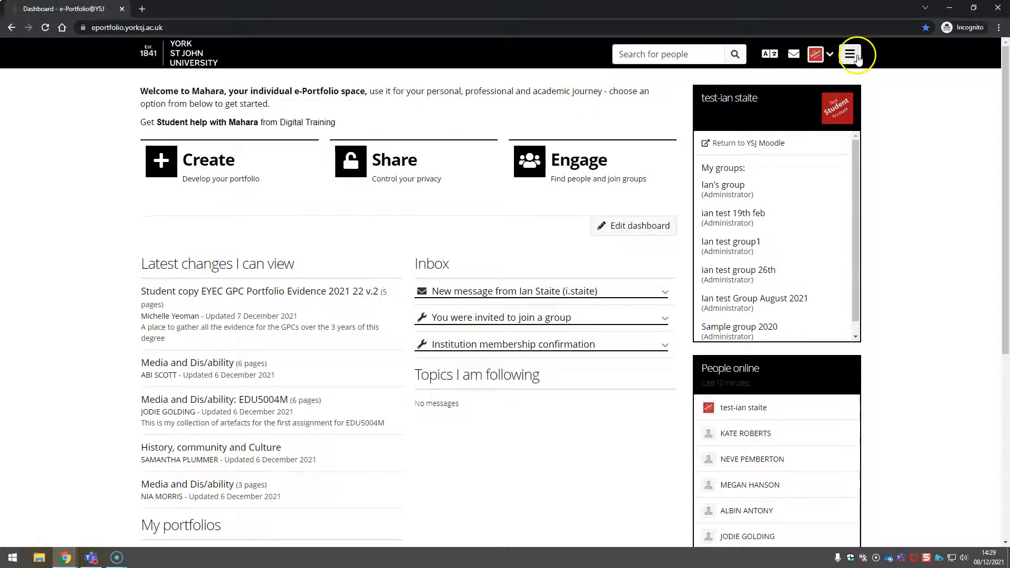
# From Pages and collections, add a new single Page, reaching its settings form
pyautogui.click(850, 55)
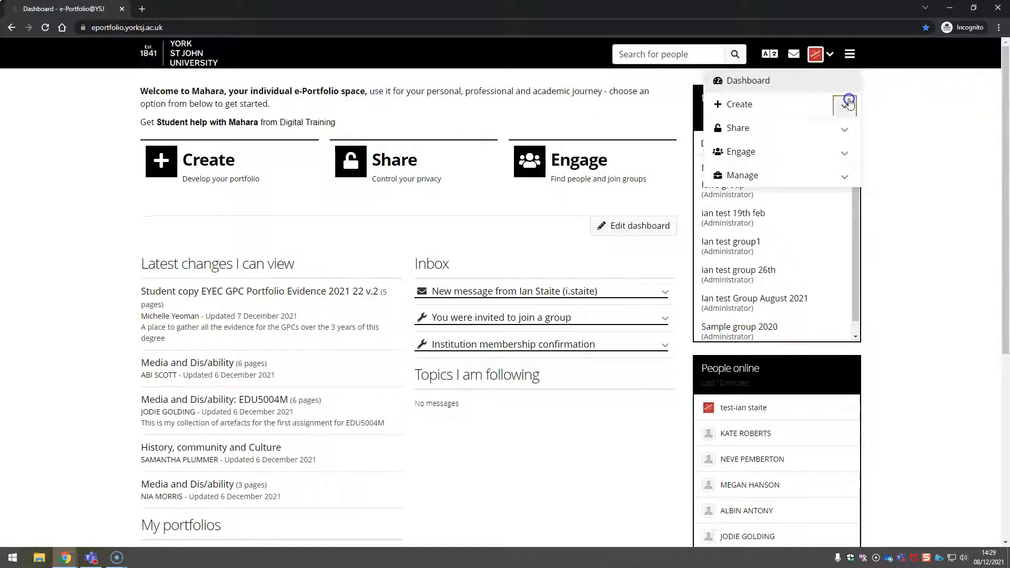
pyautogui.click(738, 103)
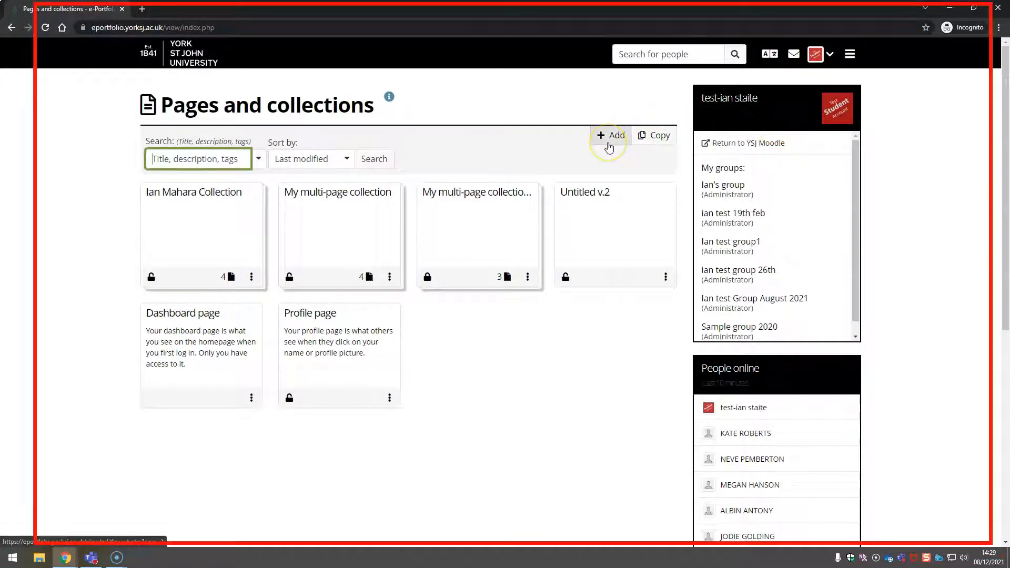
pyautogui.click(612, 135)
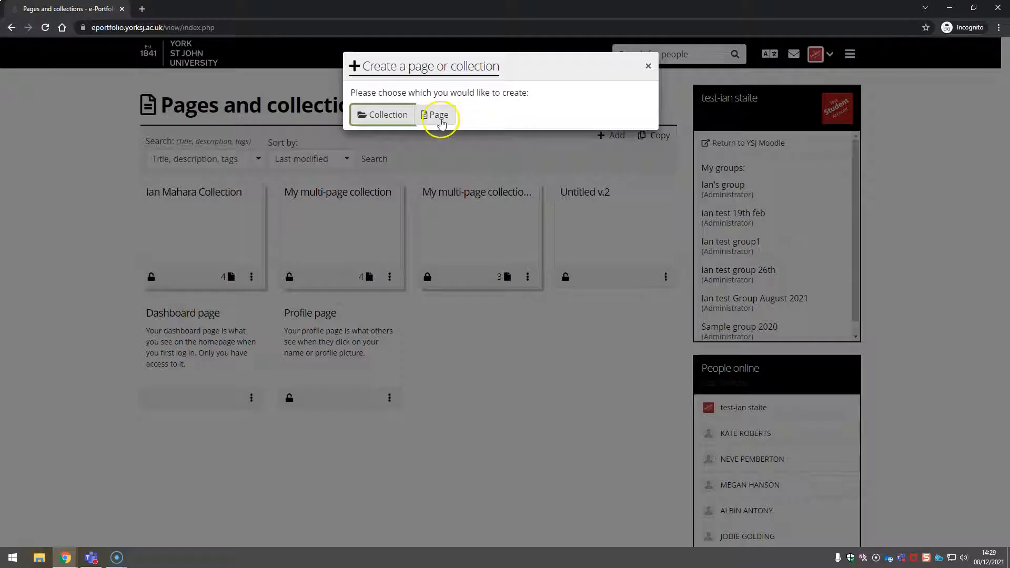
pyautogui.click(435, 115)
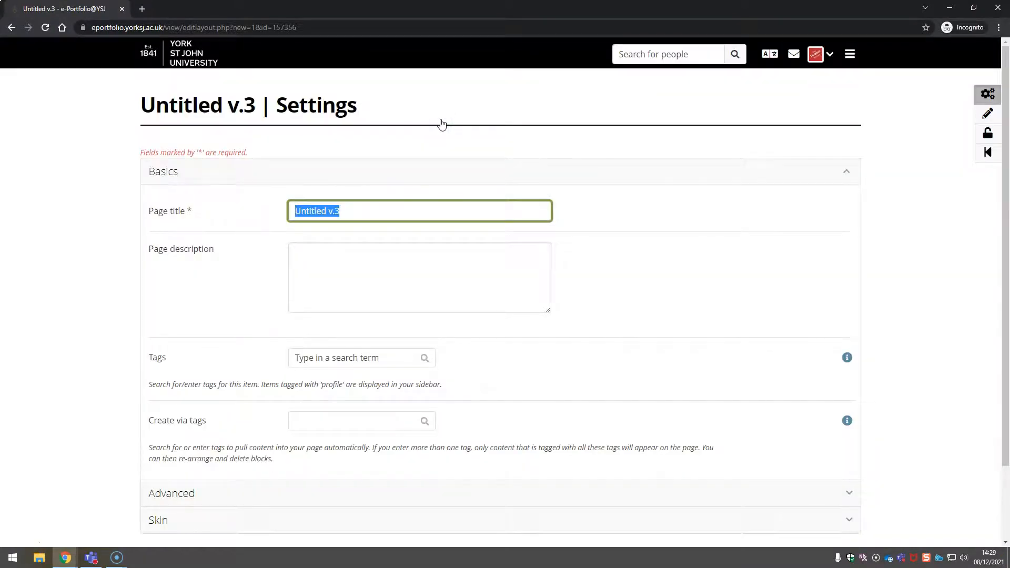
# Title the page 'Sample page 1' and save its settings
pyautogui.write('Sample page 1')
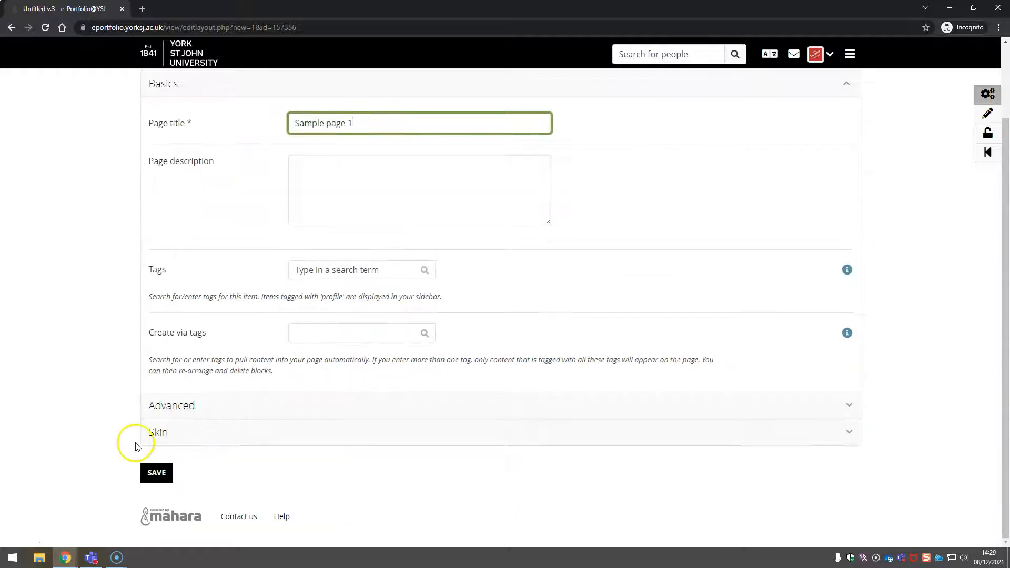
pyautogui.click(156, 473)
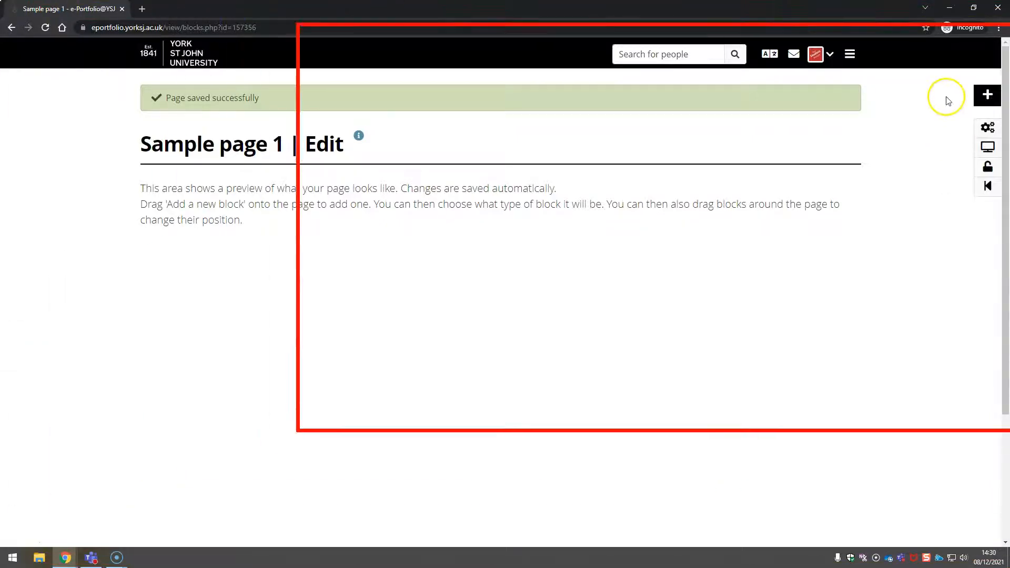
pyautogui.moveTo(988, 96)
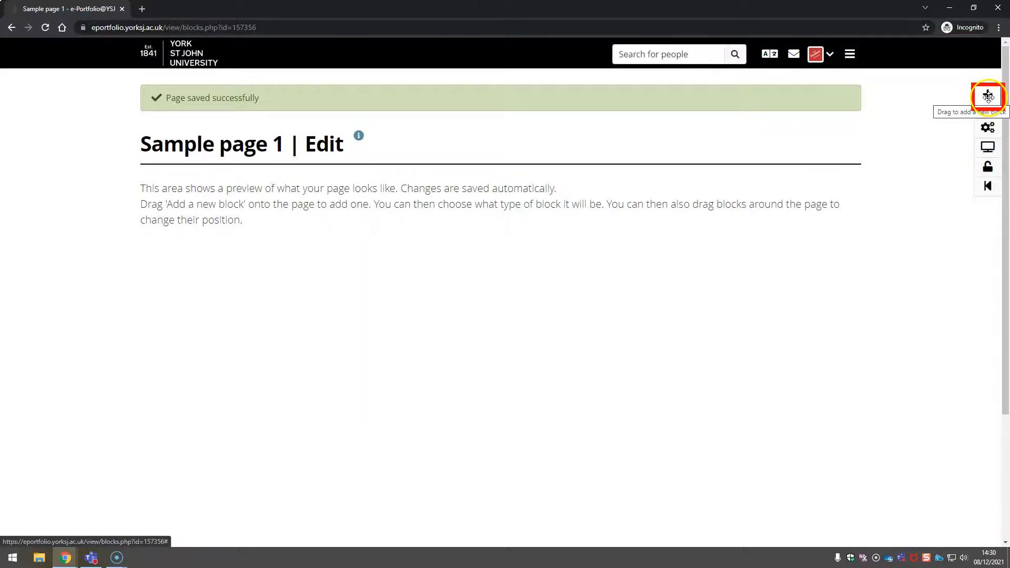
# Add a block at the bottom of the page and make it a Text block
pyautogui.click(988, 97)
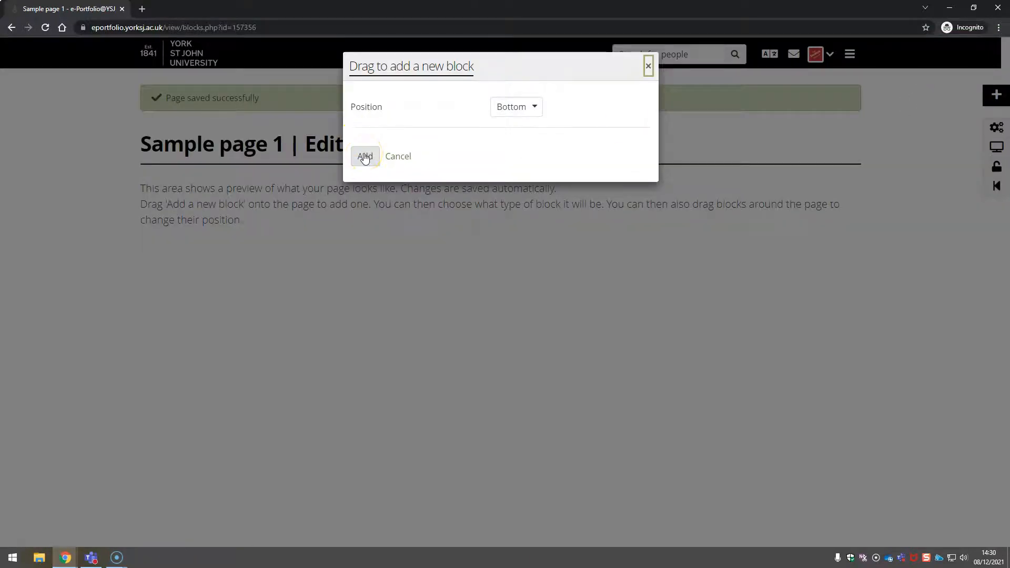
pyautogui.click(364, 156)
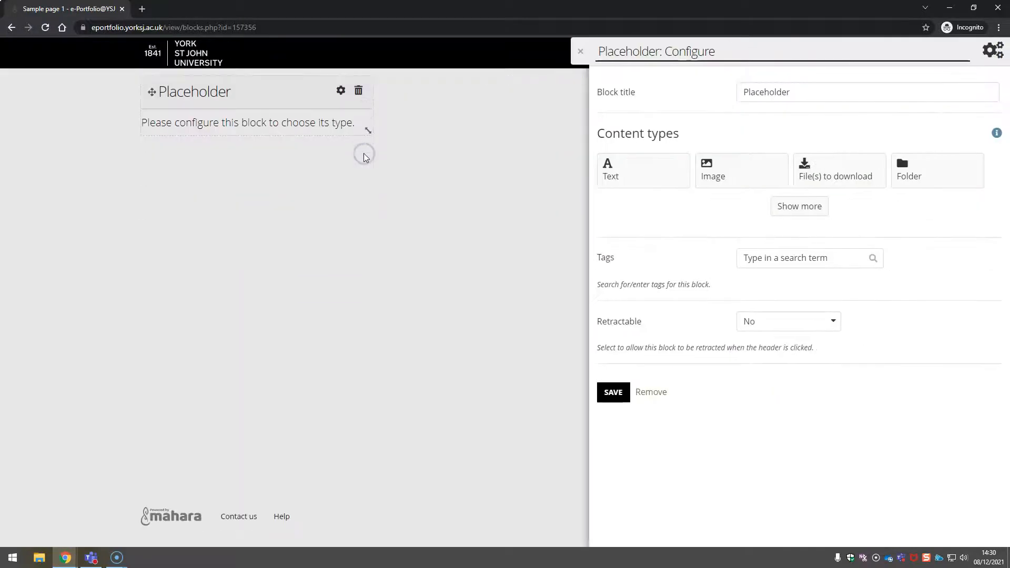
pyautogui.moveTo(641, 151)
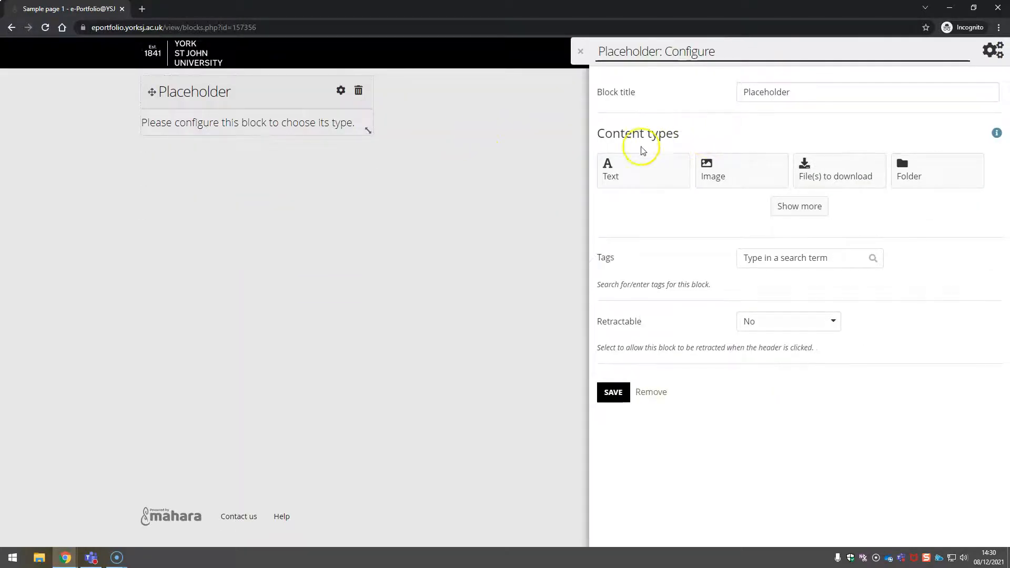
pyautogui.moveTo(642, 170)
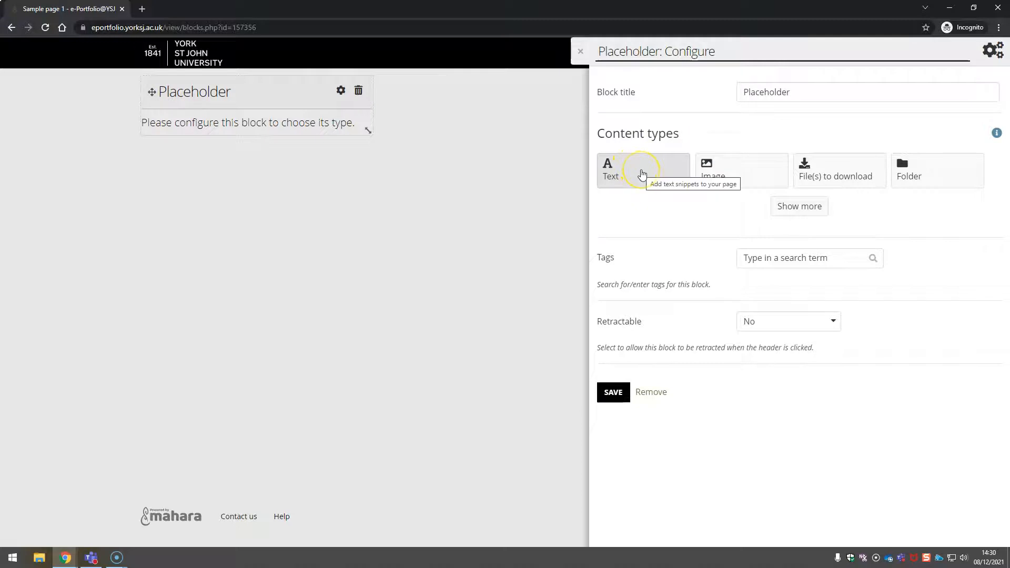
pyautogui.click(609, 169)
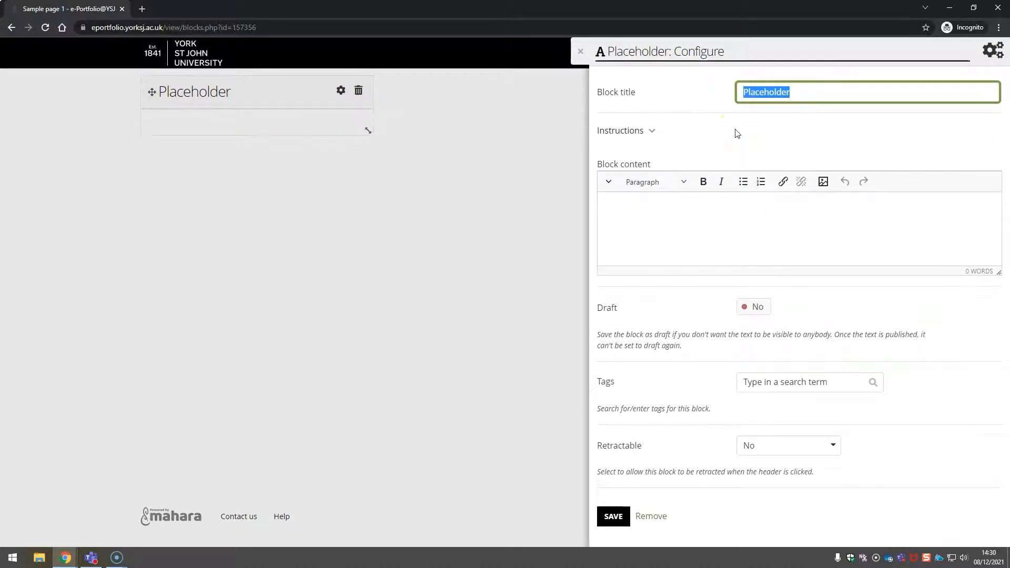
# Save the block as 'About me' with intro 'This page contains:' and a bulleted contents list
pyautogui.write('About')
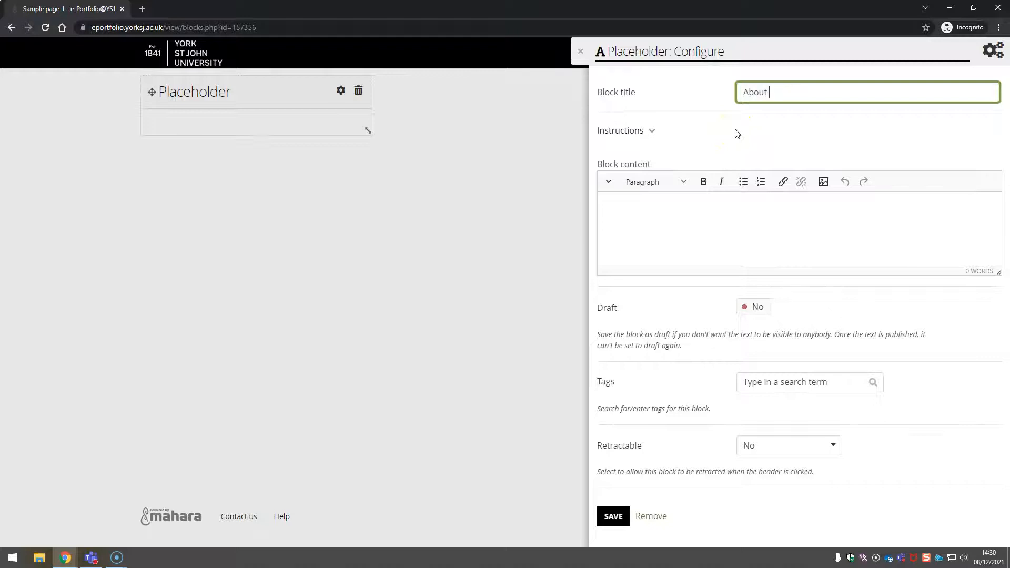
pyautogui.write('me')
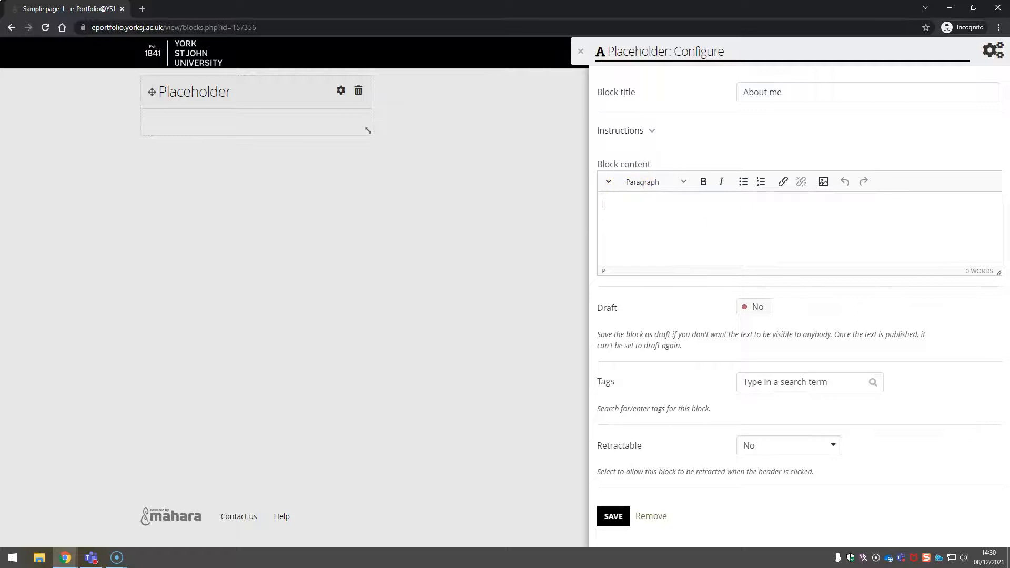
pyautogui.write('This page contains:')
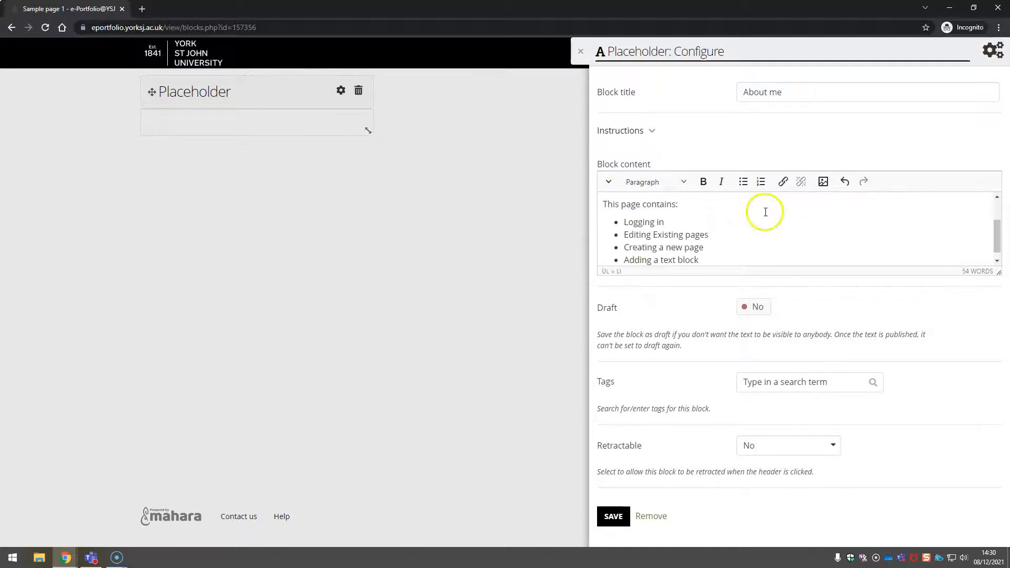
pyautogui.click(606, 181)
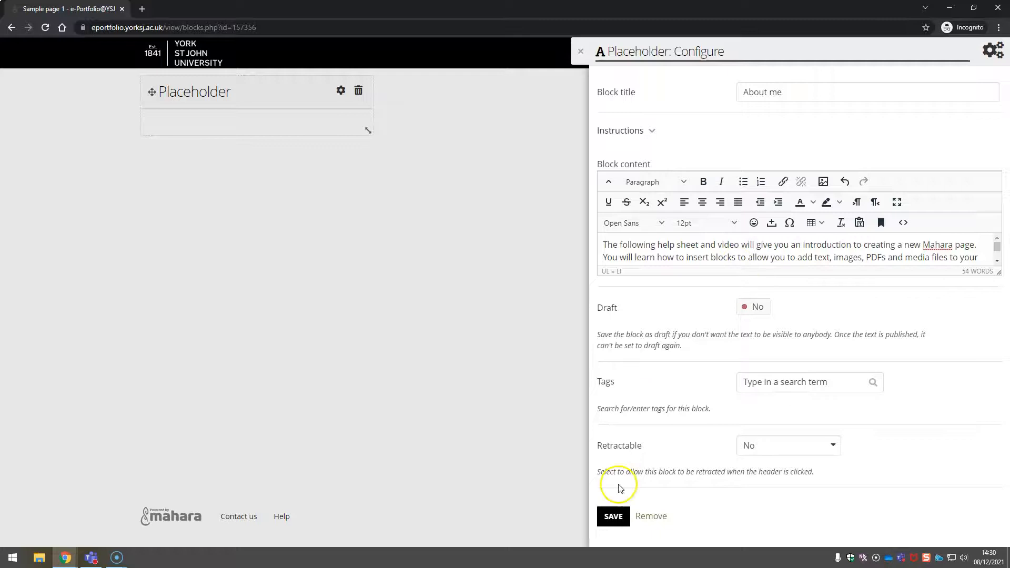
pyautogui.click(612, 516)
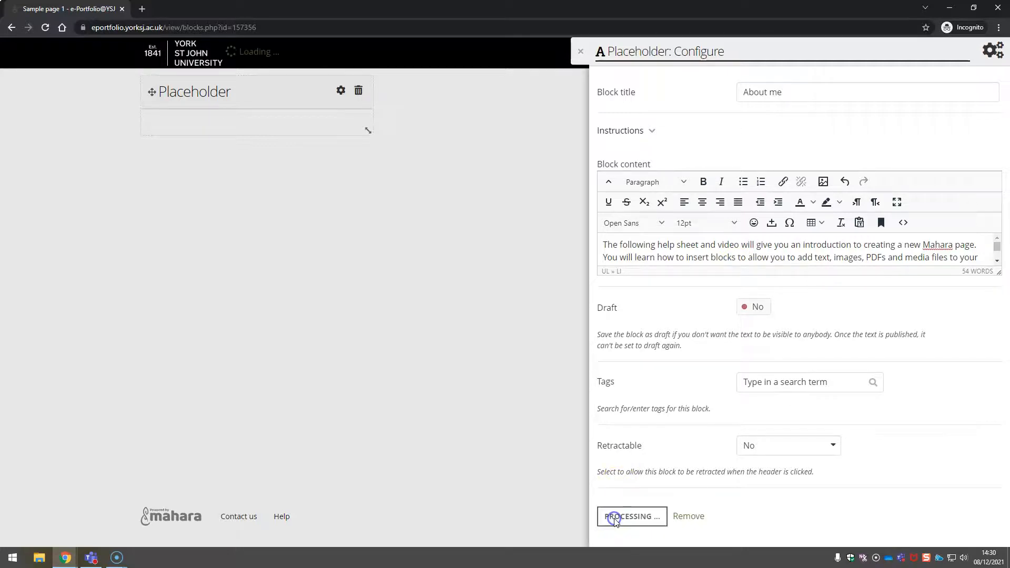
pyautogui.click(631, 516)
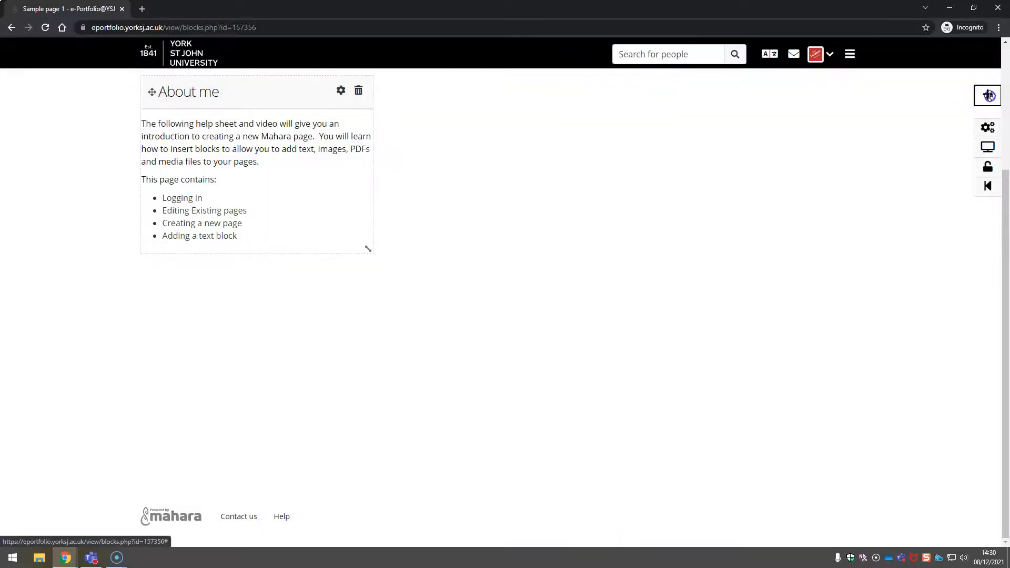
# Add and save a second text block 'More about me' describing Dashboard and Profile pages
pyautogui.click(988, 95)
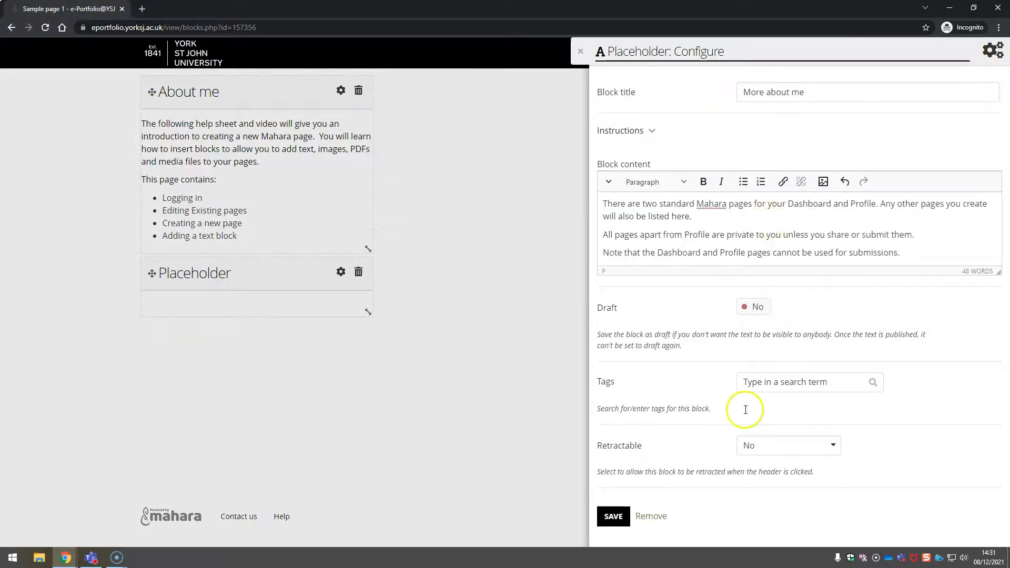
pyautogui.click(612, 516)
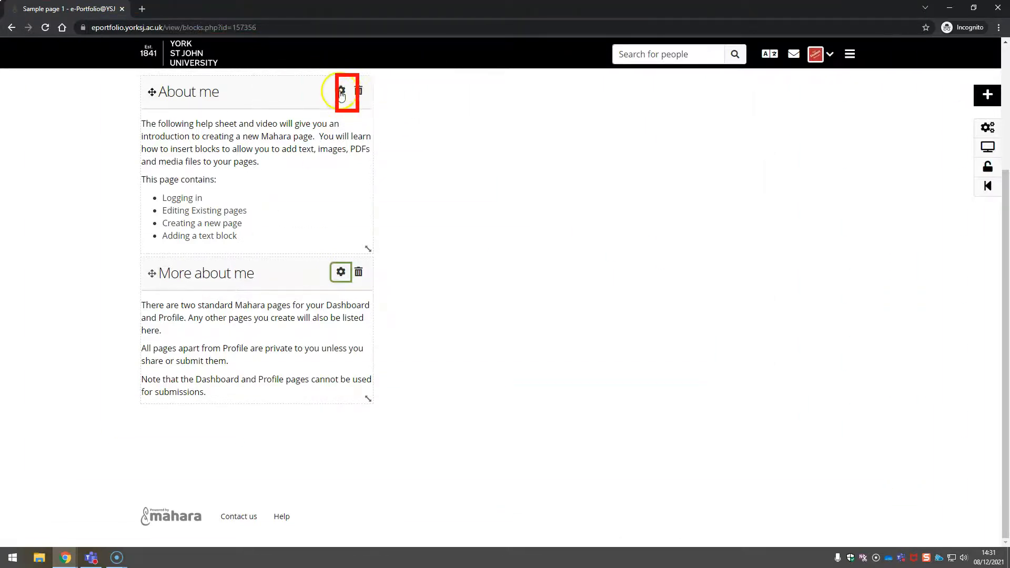
# Bold the phrase 'to insert blocks to' in the About me block and save it
pyautogui.click(341, 90)
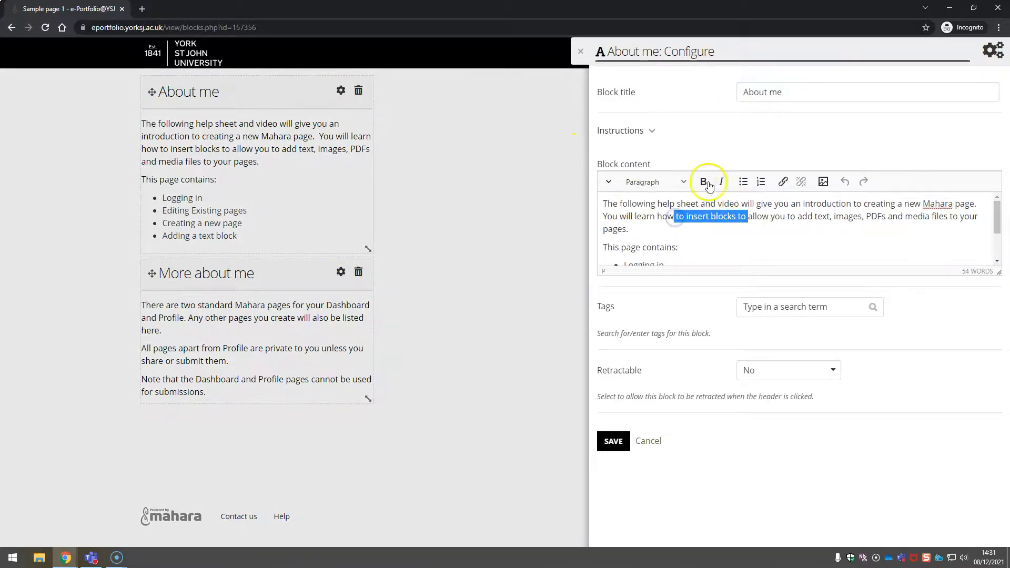
pyautogui.click(703, 181)
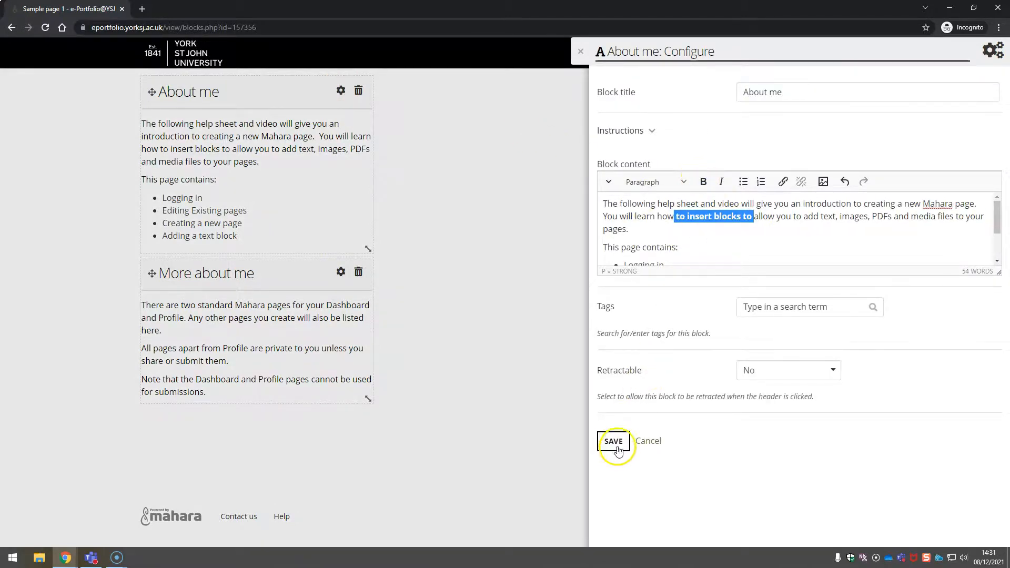
pyautogui.click(613, 442)
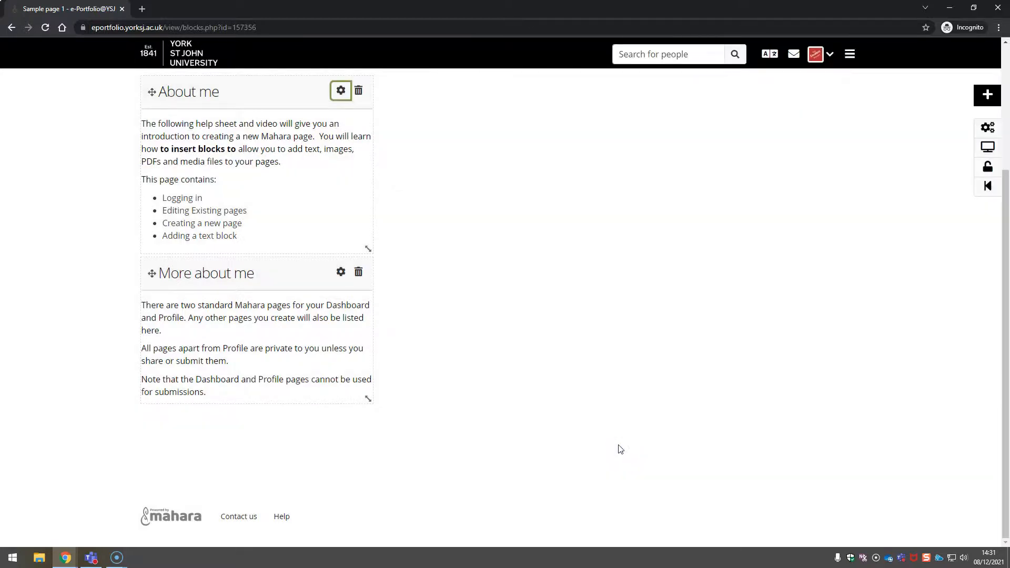